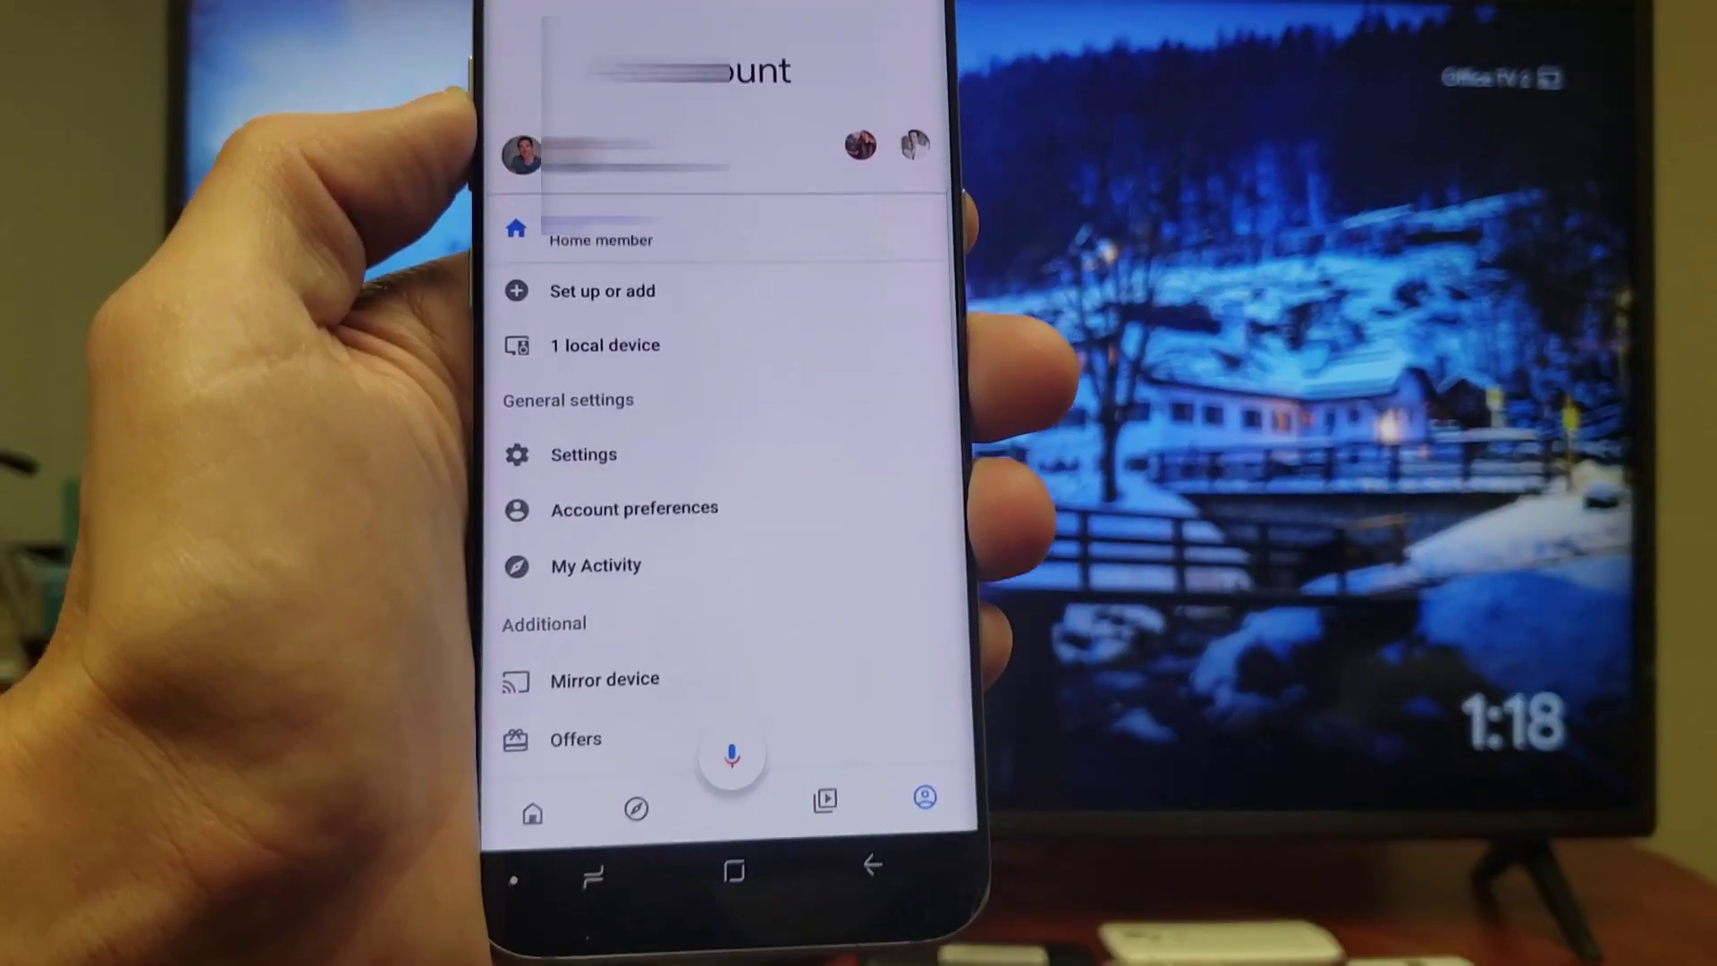
# Scroll the Account tab down to reach Mirror device under Additional.
pyautogui.scroll(-3)
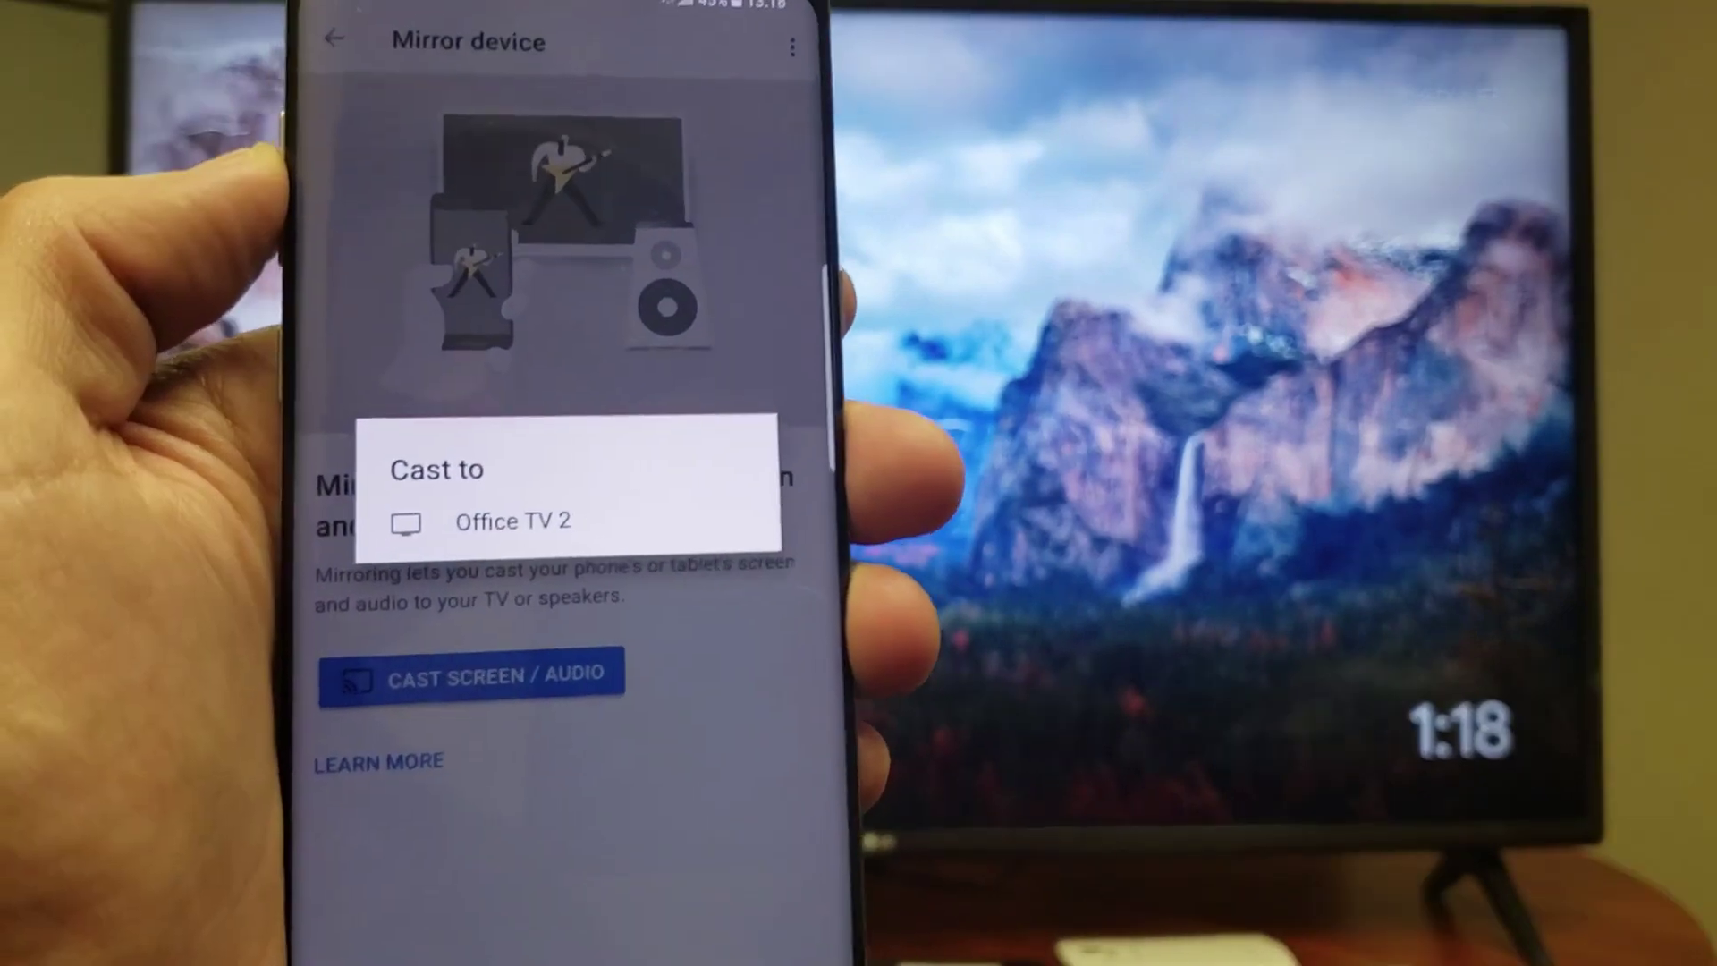
# Cast the phone screen and audio to Office TV 2.
pyautogui.click(514, 521)
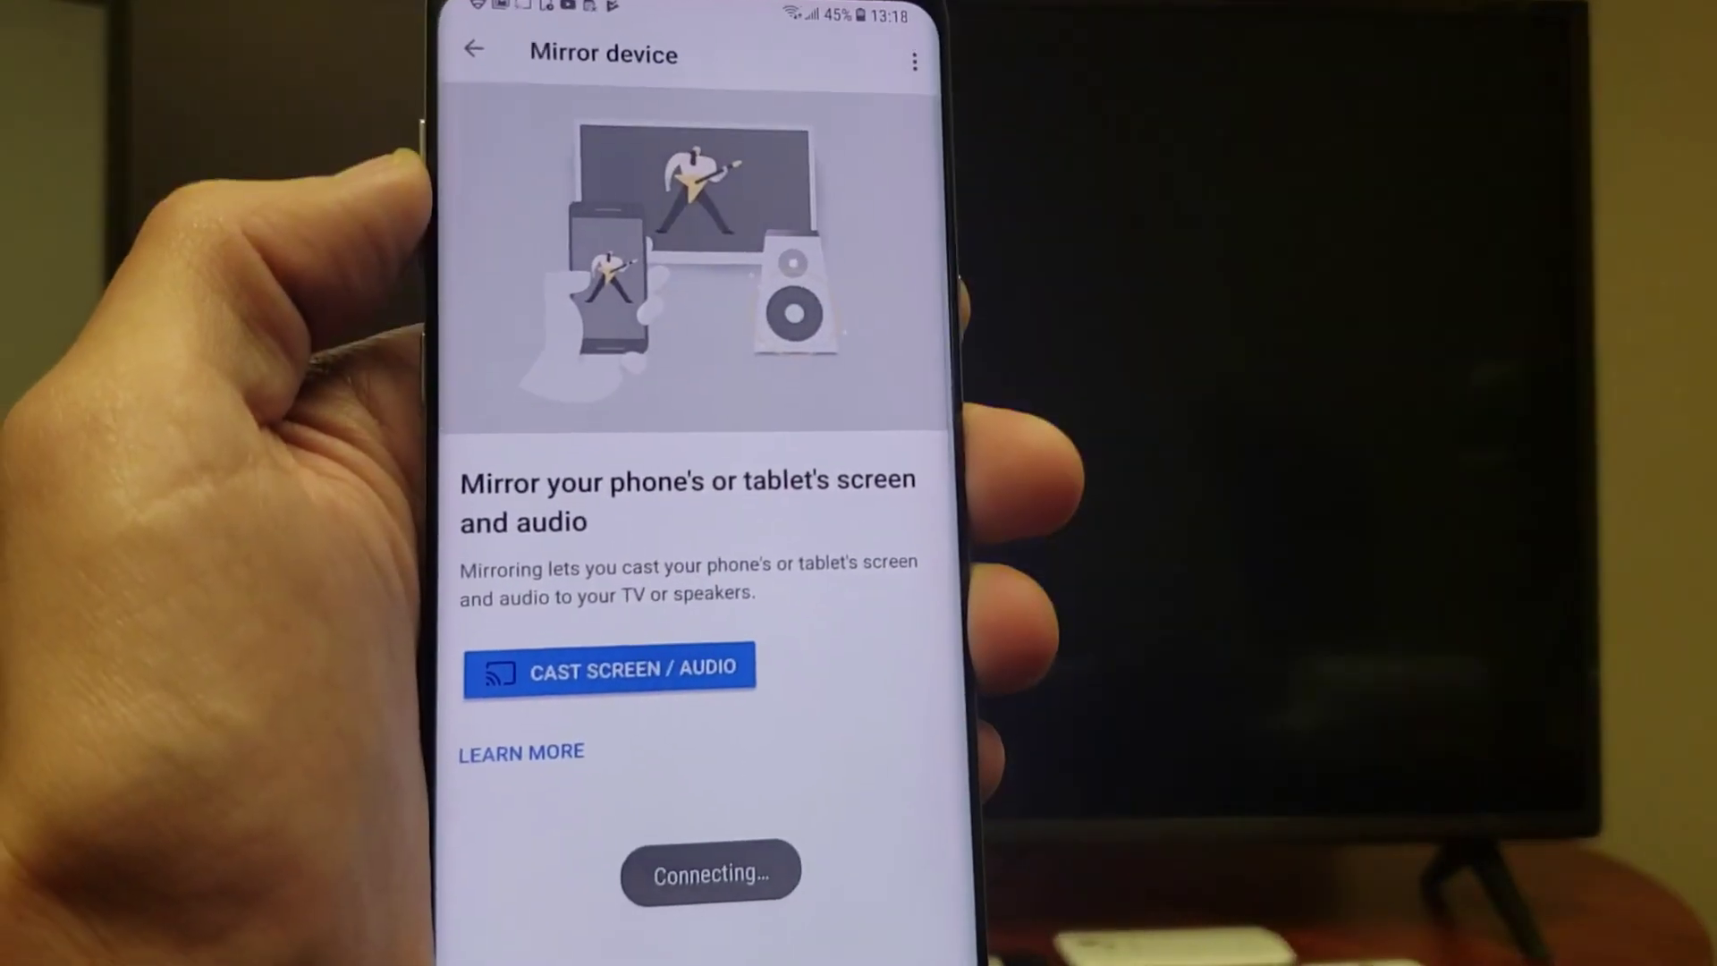